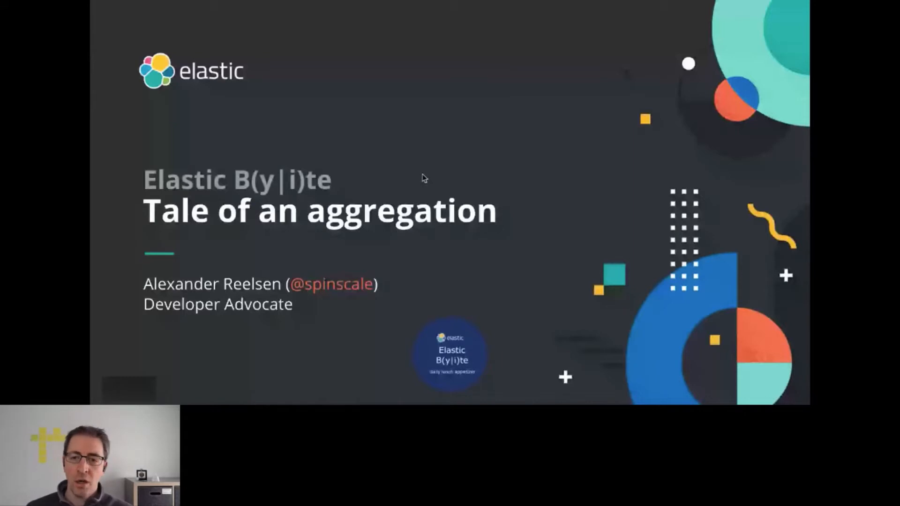
mouse_move(592, 132)
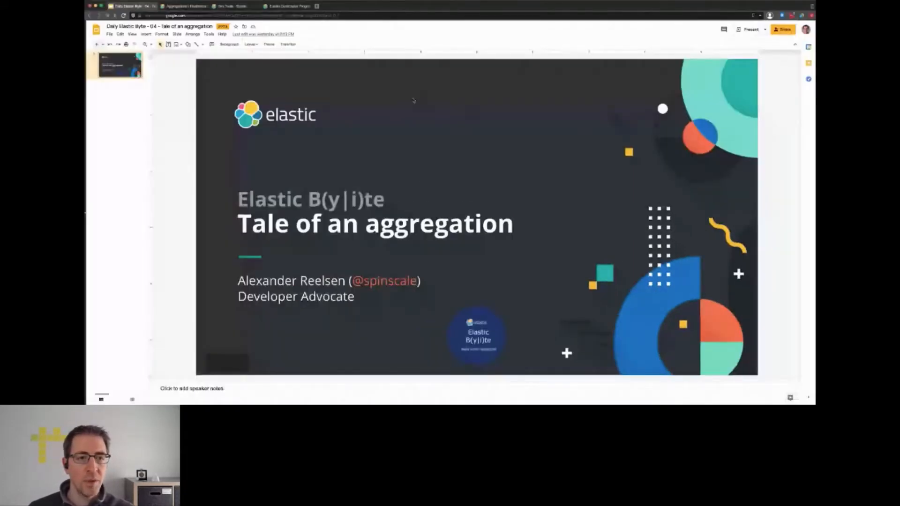
Step: Show the Elastic Contributor Program leaderboard for Europe, Middle East & Africa
click(287, 7)
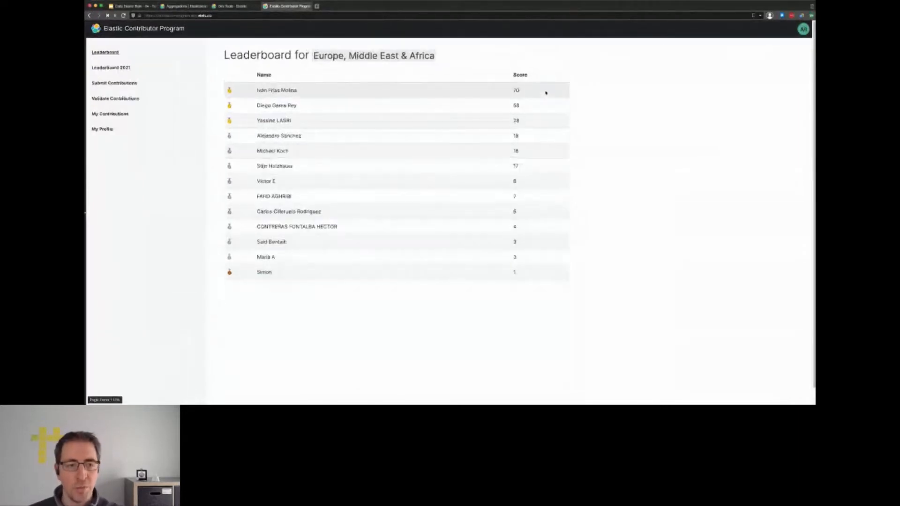
mouse_move(356, 105)
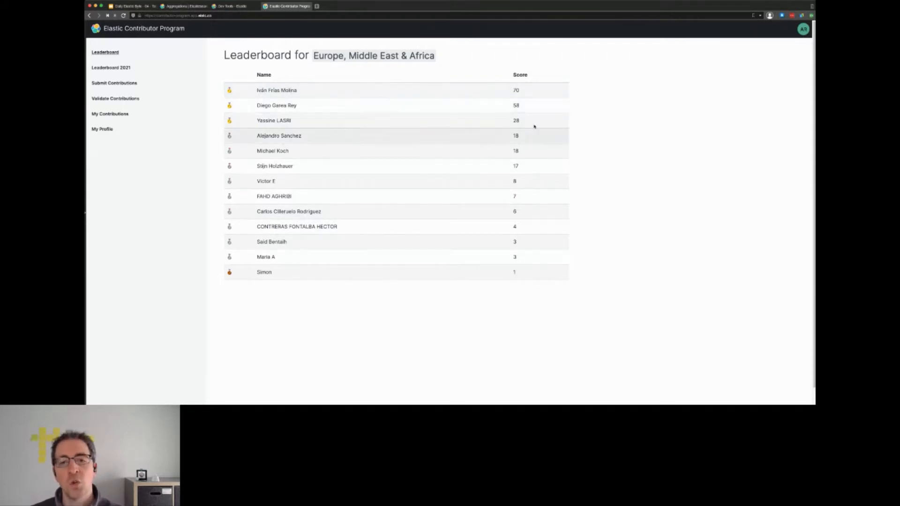
mouse_move(294, 154)
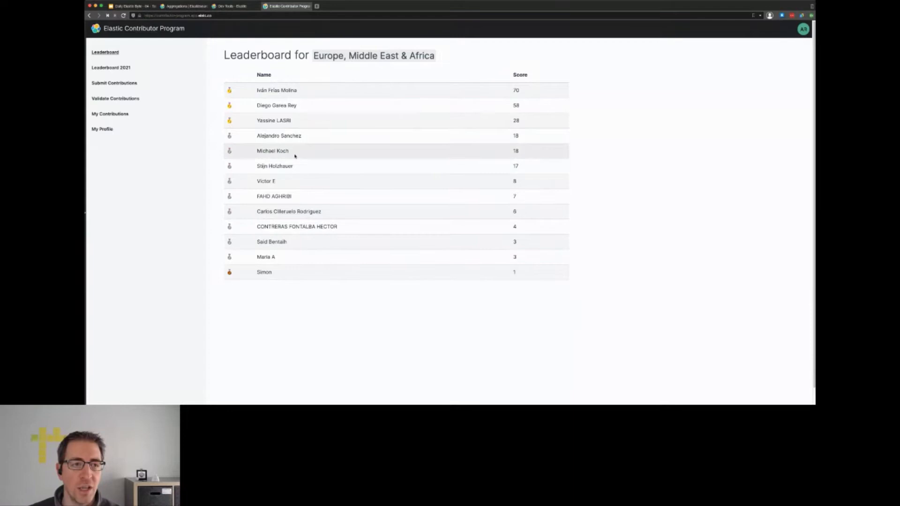
mouse_move(295, 143)
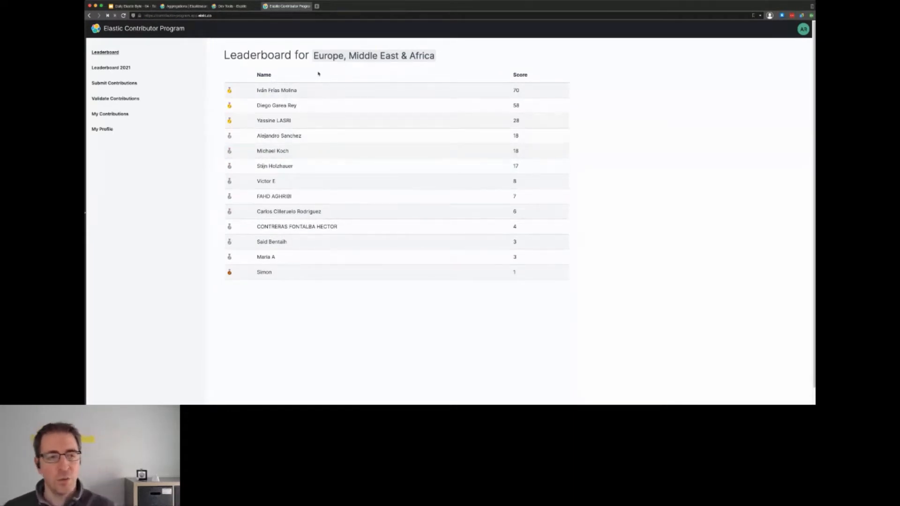
mouse_move(321, 75)
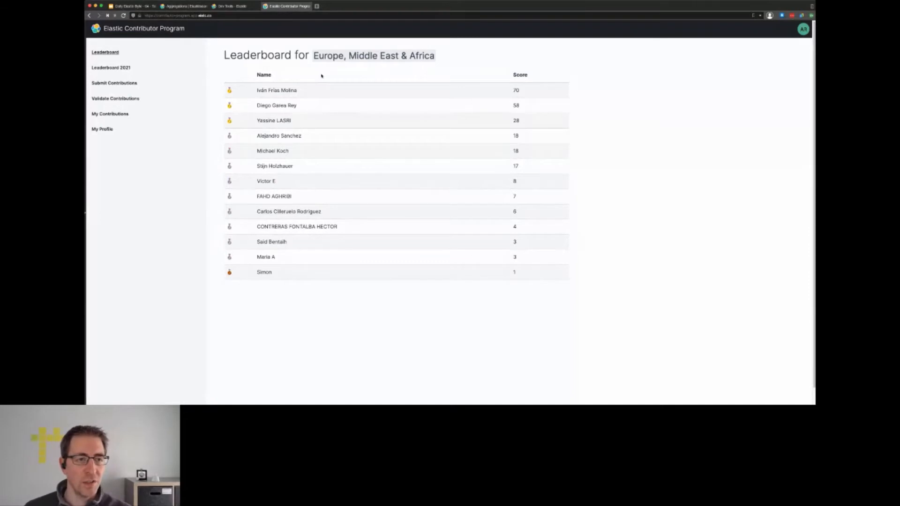
Step: Return to the Kibana console holding the scoreboard delete and bulk-index requests
click(225, 7)
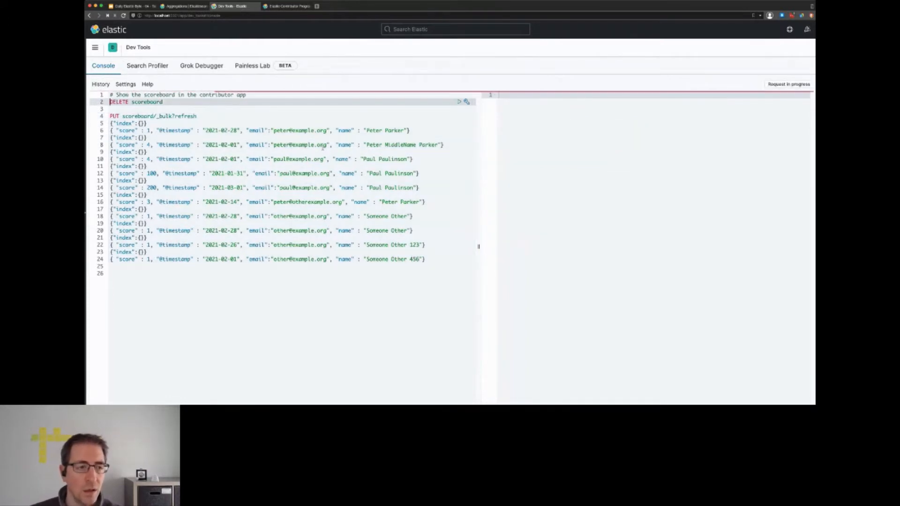
Step: Run the scoreboard bulk indexing, then a GET scoreboard/_count returning 10 documents
click(459, 102)
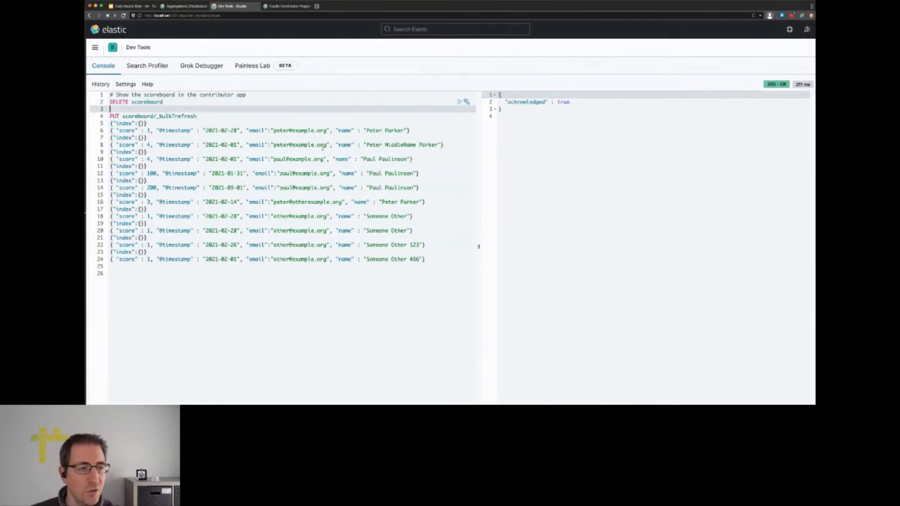
click(460, 116)
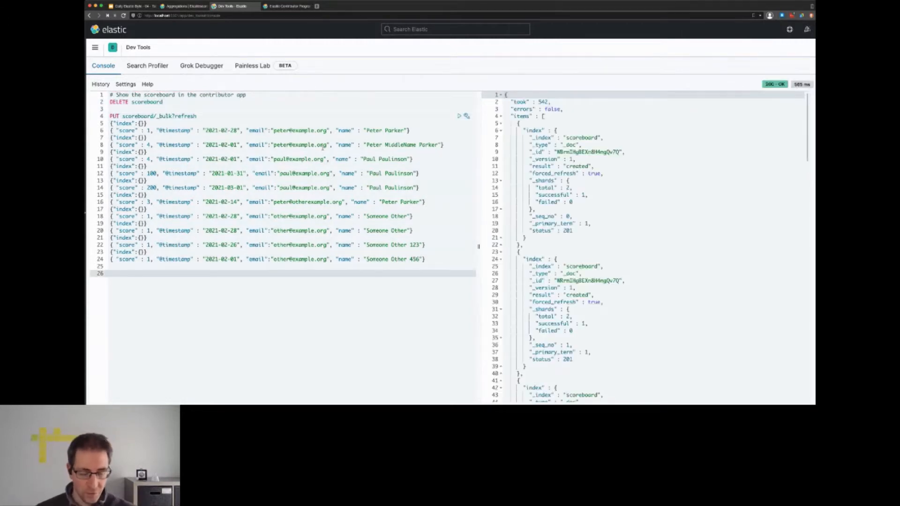
text(GET scoreboard/)
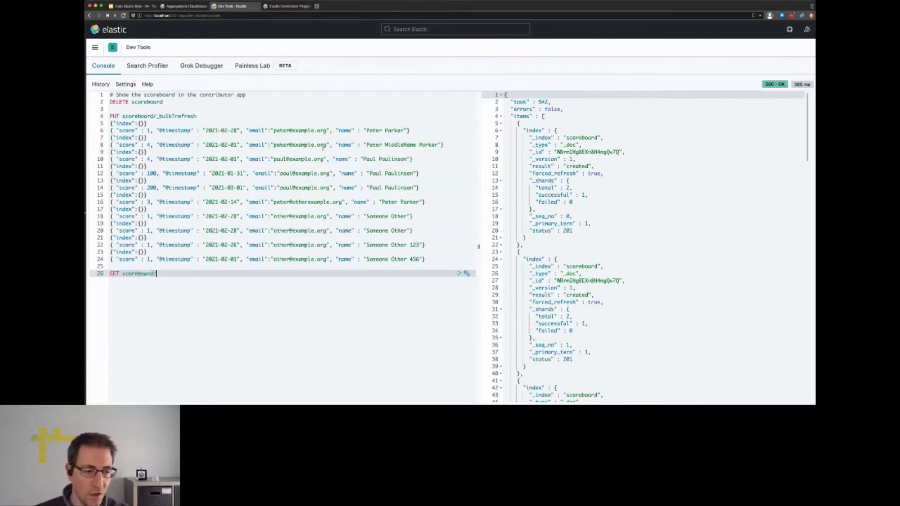
text(/_count)
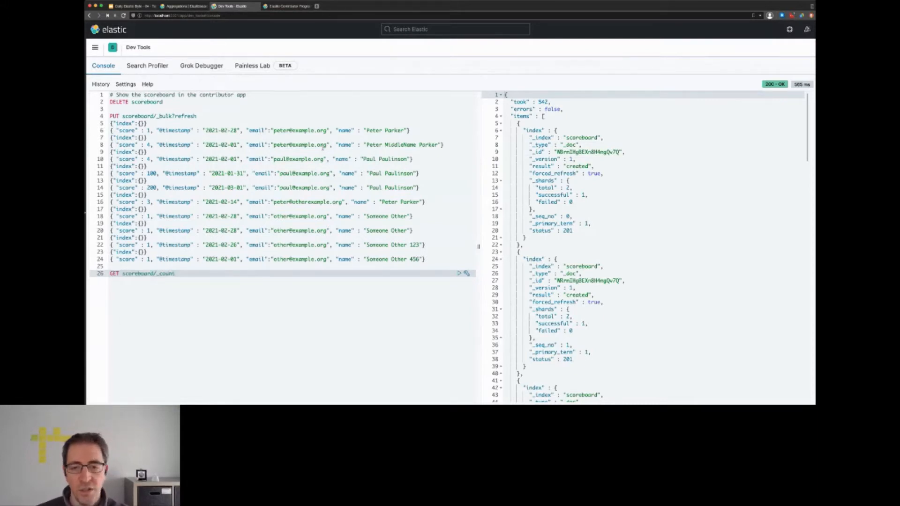
click(459, 273)
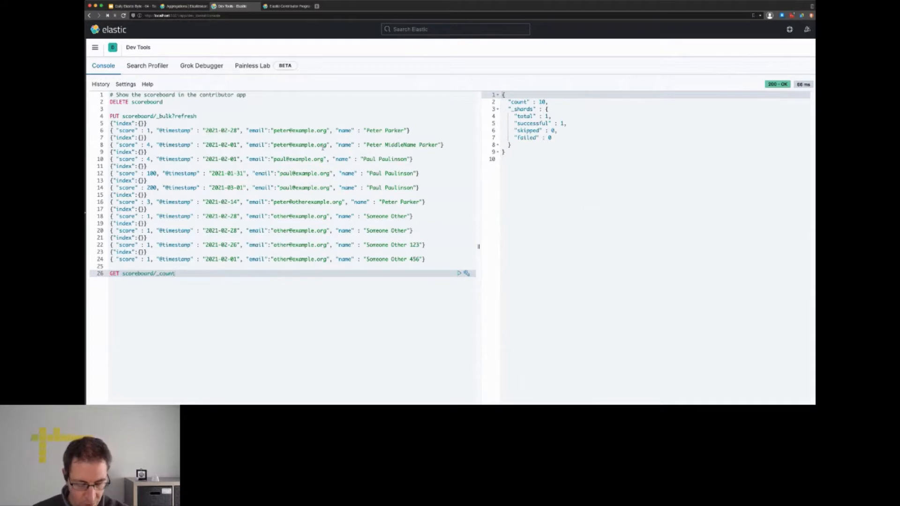
text(GET scoreboard/_)
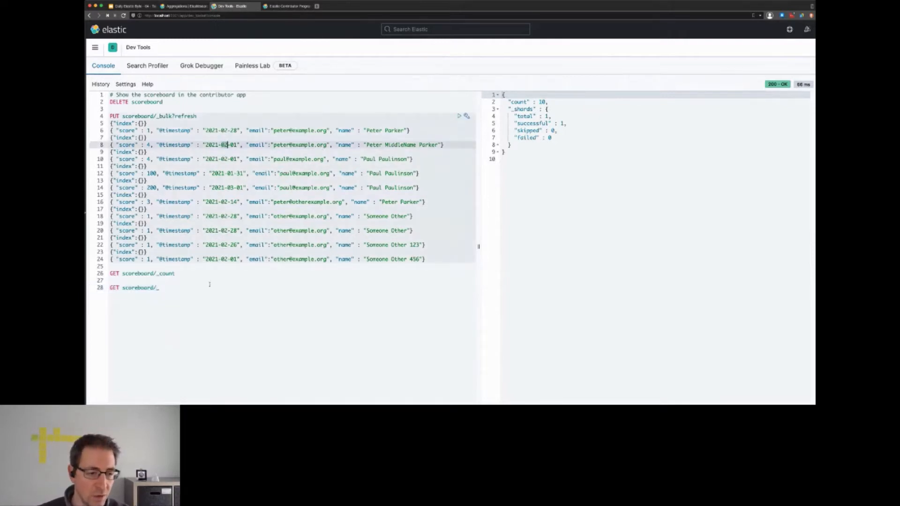
Step: Run GET scoreboard/_search and get back all 10 hits
text(search)
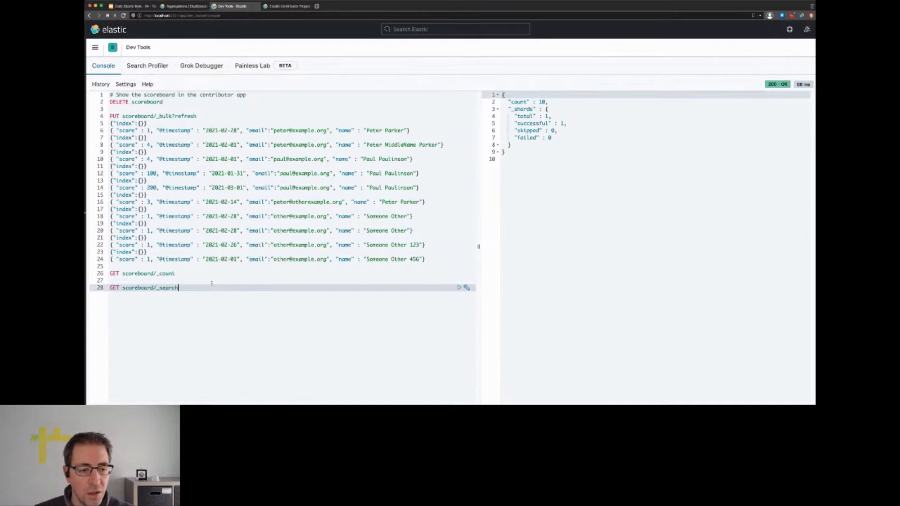
click(459, 288)
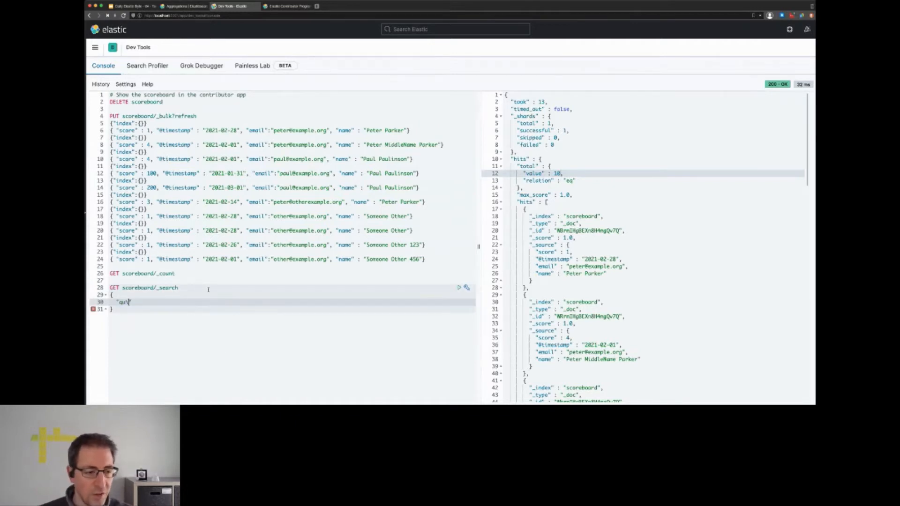
text("query": {)
text("bool": {)
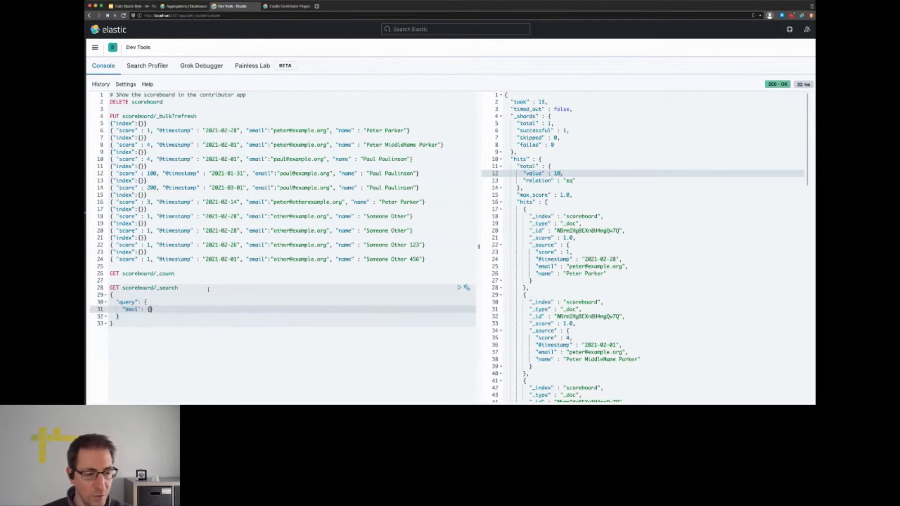
text("filter": [)
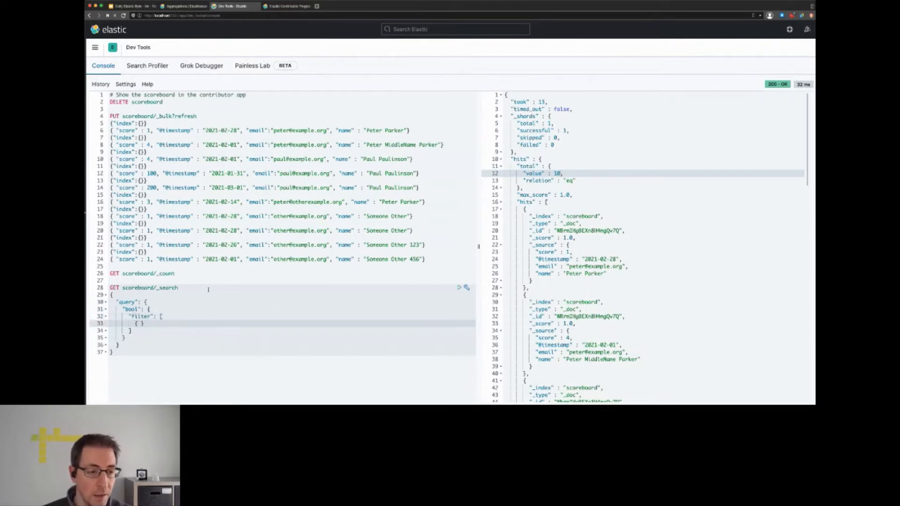
text(range": {)
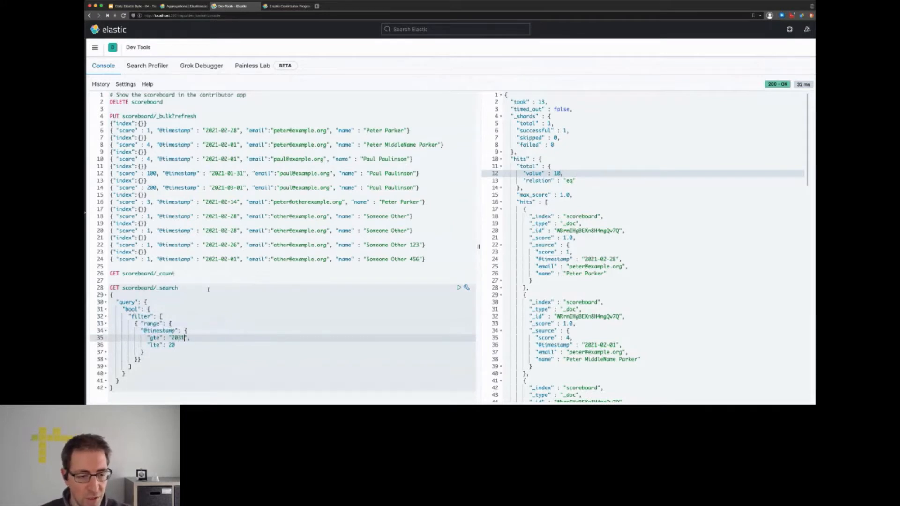
text(2021-01)
click(283, 345)
text(")
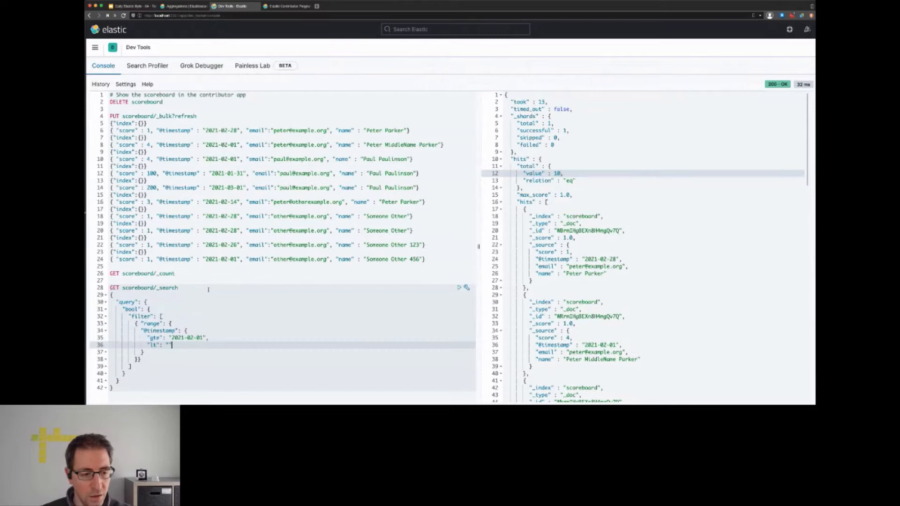
text(2021-03-01)
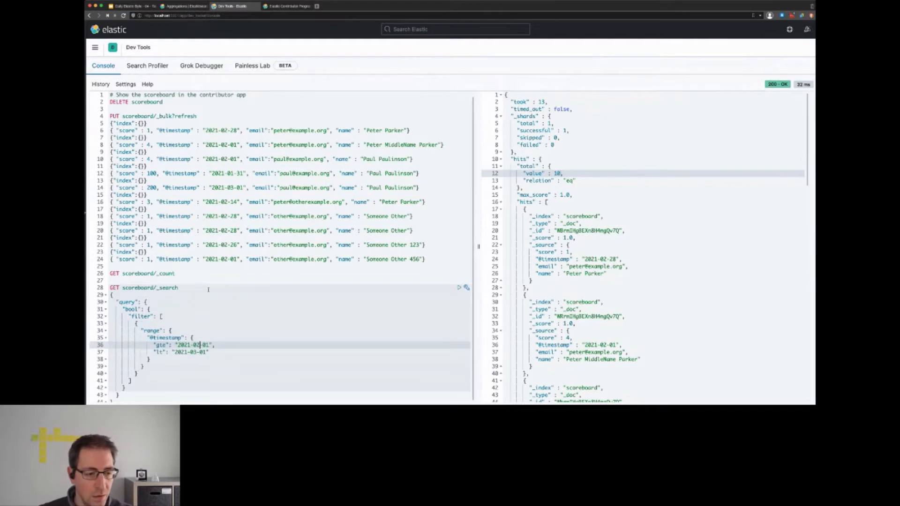
click(459, 287)
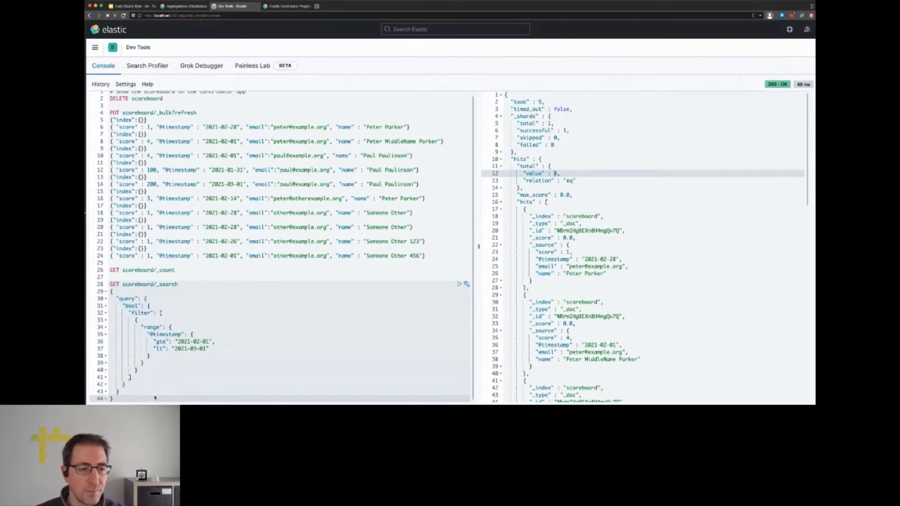
Step: Scroll down to add an aggs block with NAME / AGG_TYPE placeholders after the query
scroll(down, 3)
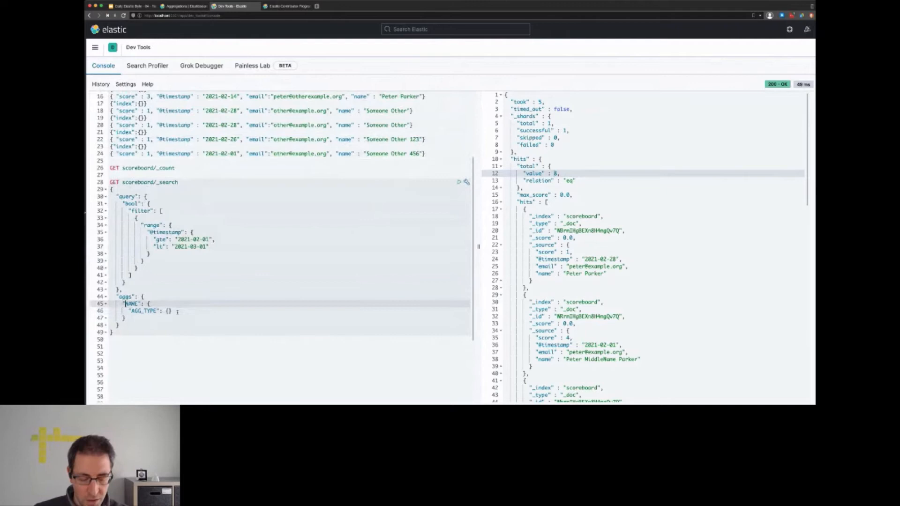
text(by_email)
text("field": ")
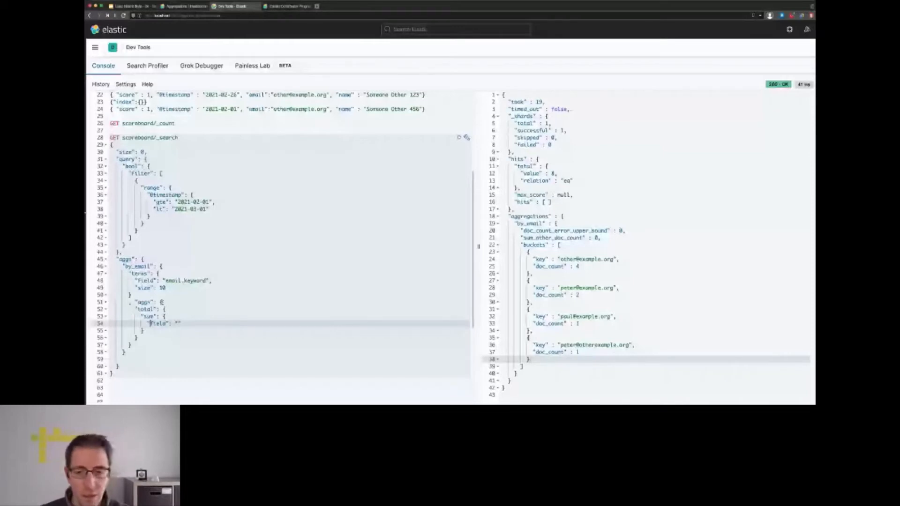
text(score)
text("or)
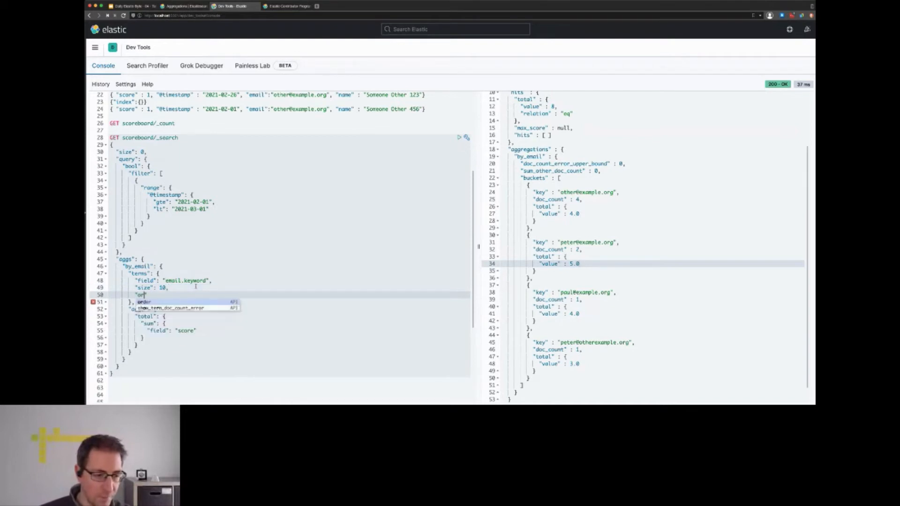
text("_key": "asc")
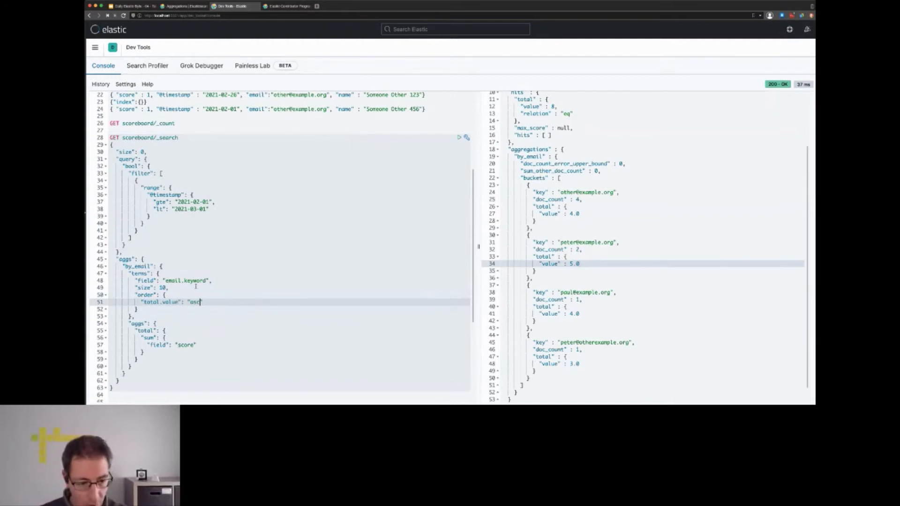
text(desc")
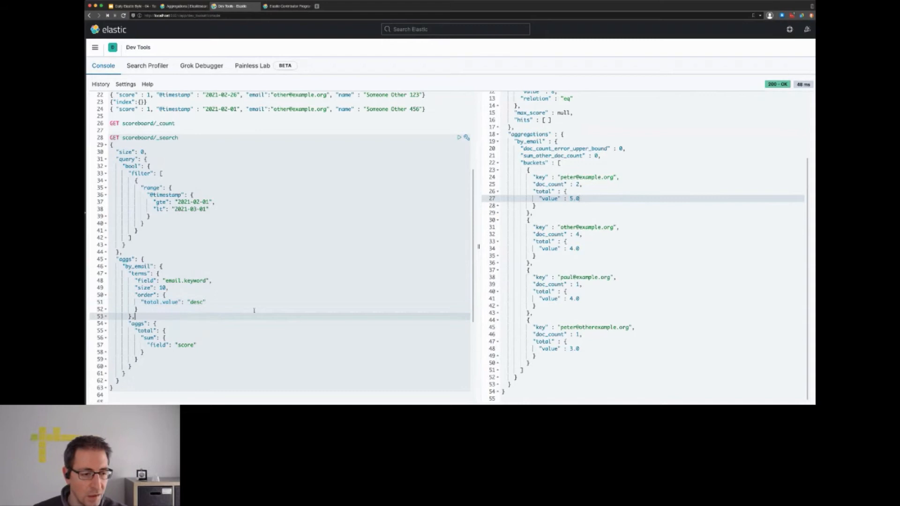
Step: Add a by_name top_hits sub-agg with size 1 and _source includes name, returning e.g. Peter Parker
scroll(down, 3)
text(")
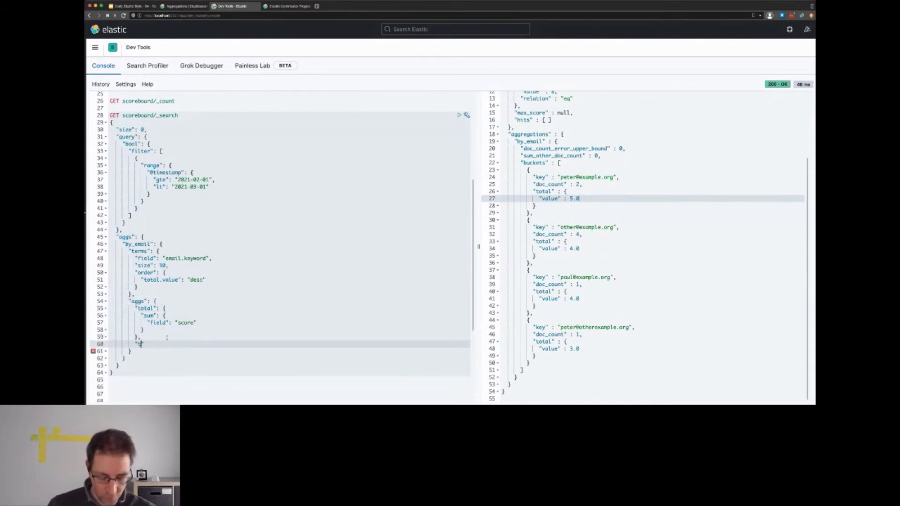
text(by_name)
text("size": 1)
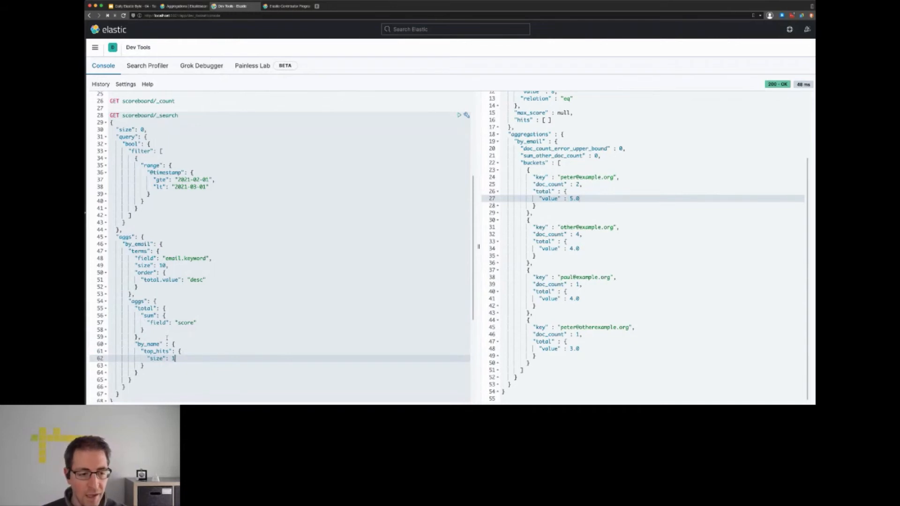
click(465, 114)
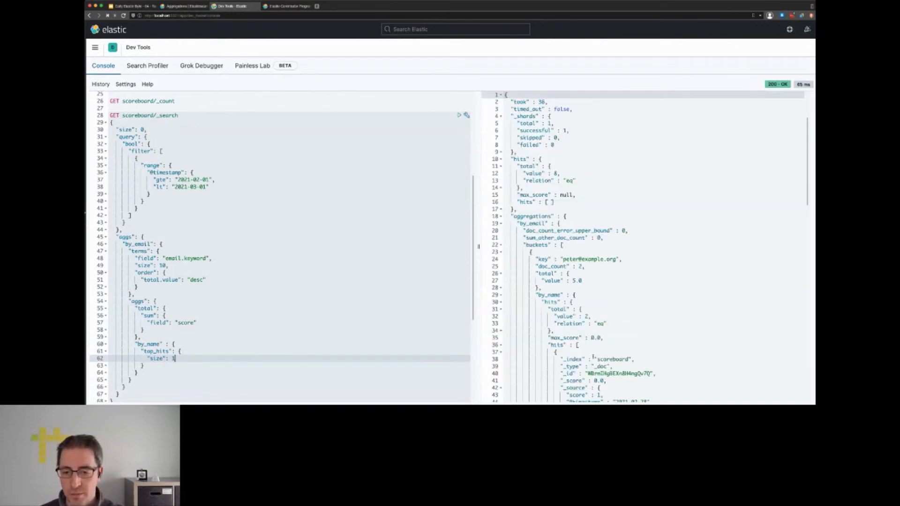
scroll(down, 3)
text("_source": {)
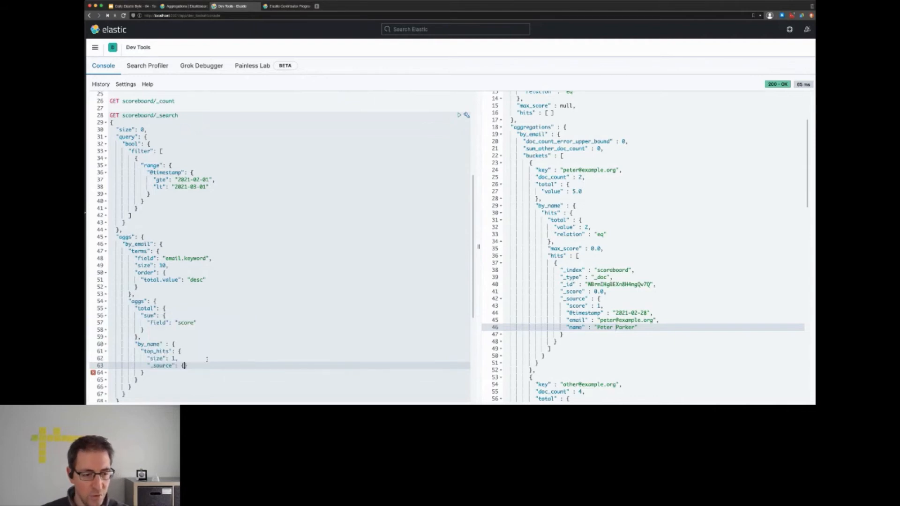
text(inc)
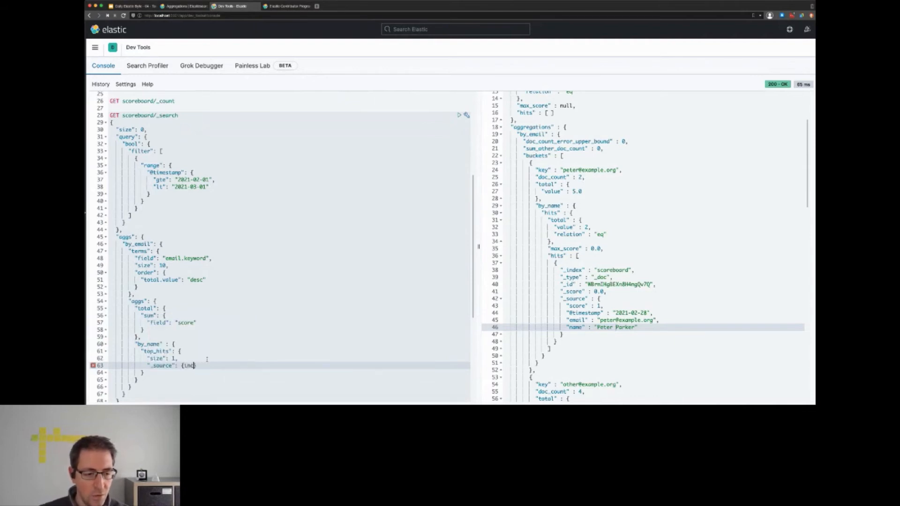
text("includes": "{field}"})
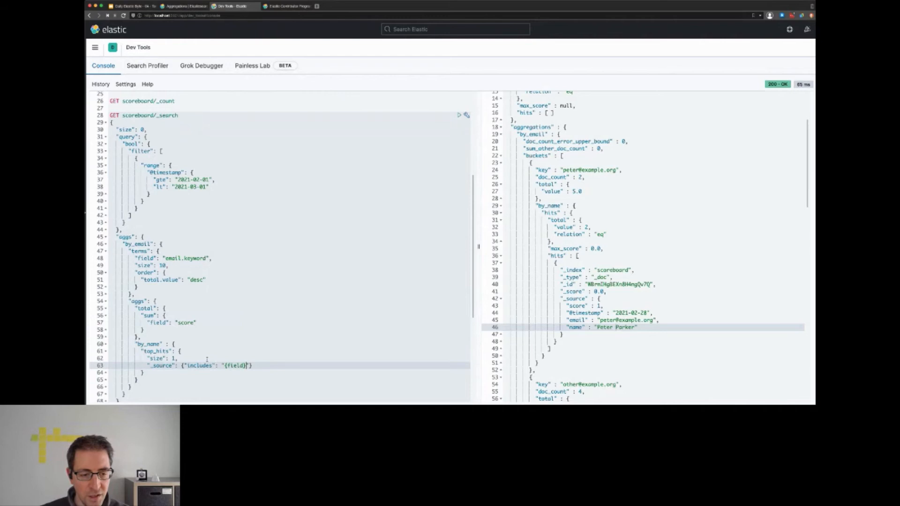
text(name)
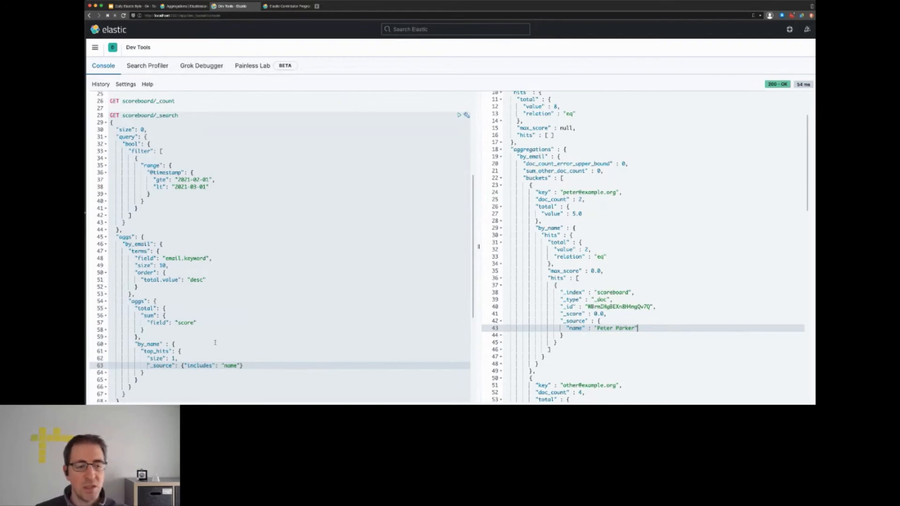
Step: Change by_name to a terms agg on name.keyword with size 1 and run it, returning Peter Parker
scroll(down, 3)
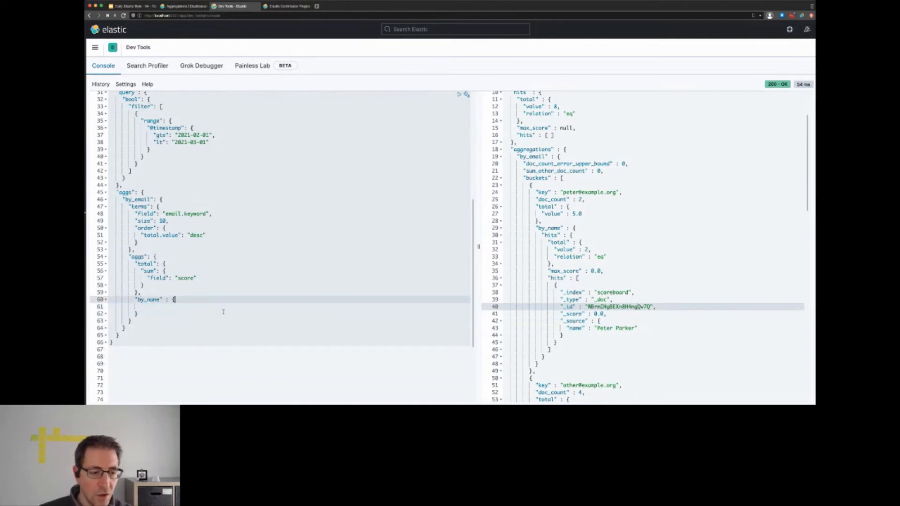
text(terms": {)
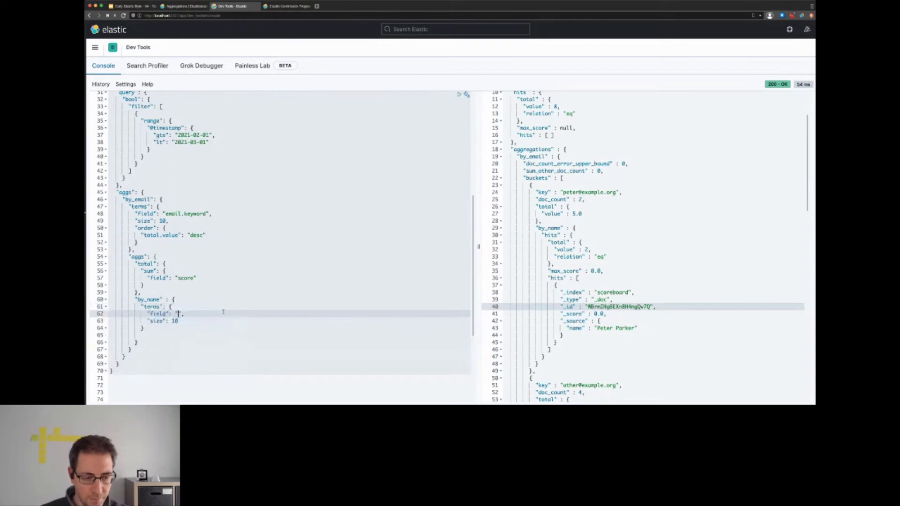
text(em)
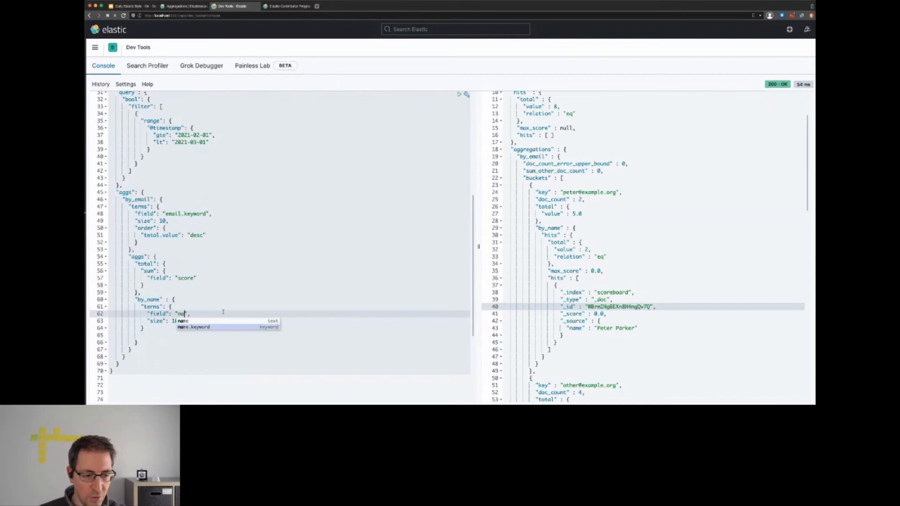
click(194, 327)
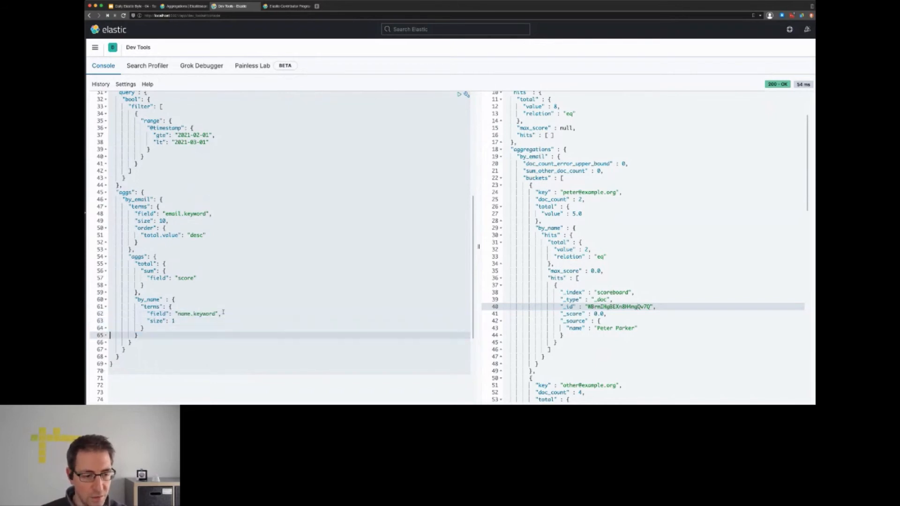
click(459, 94)
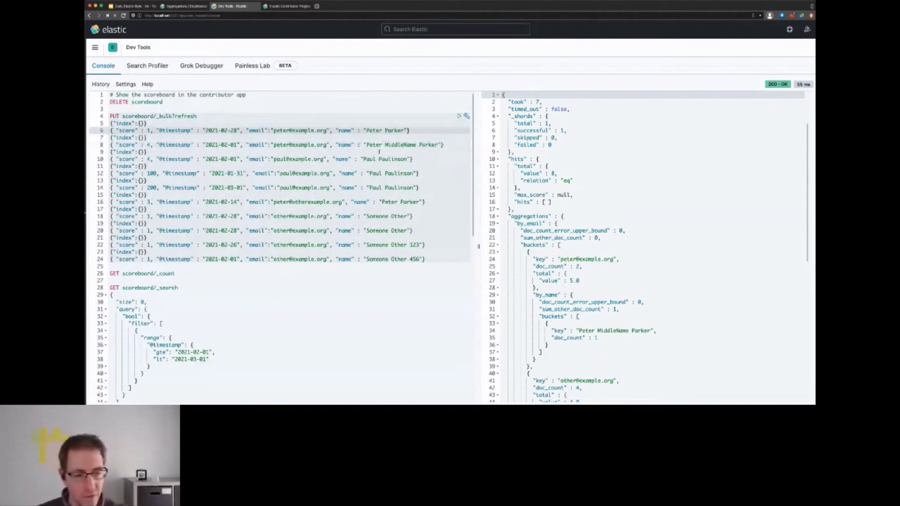
scroll(down, 3)
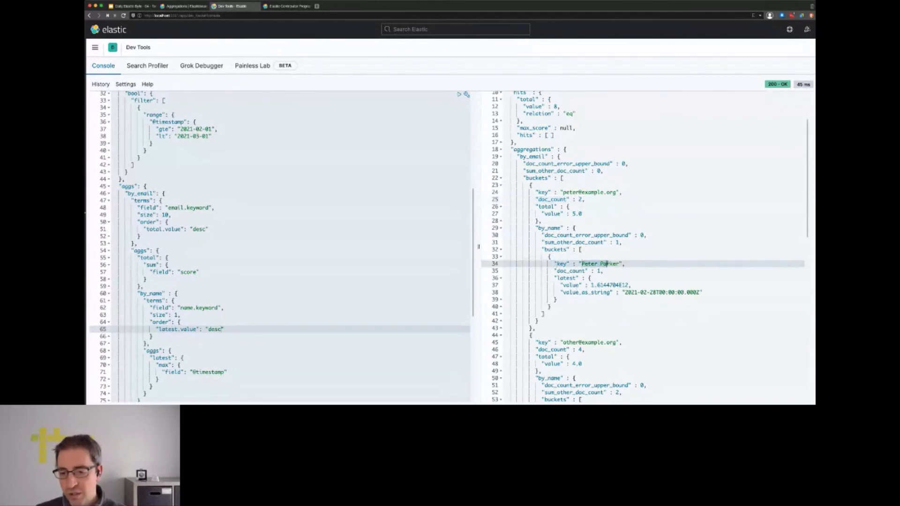
scroll(down, 3)
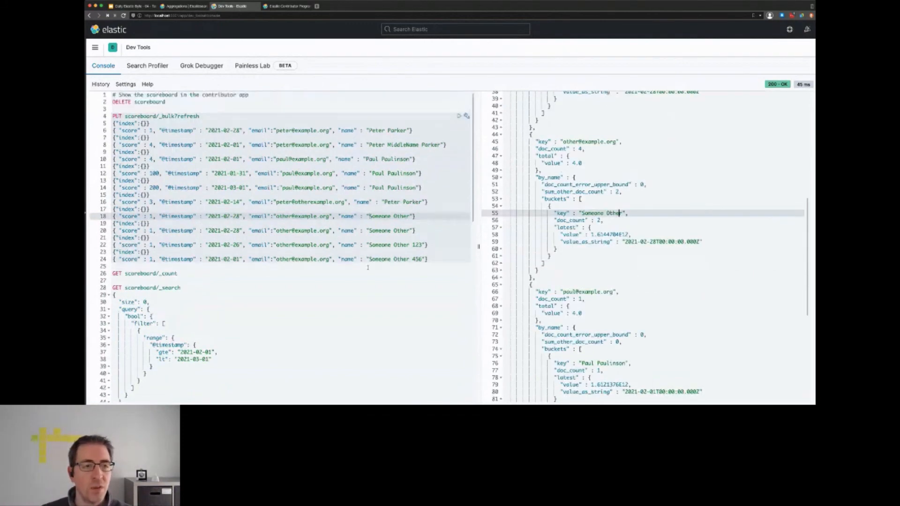
click(287, 7)
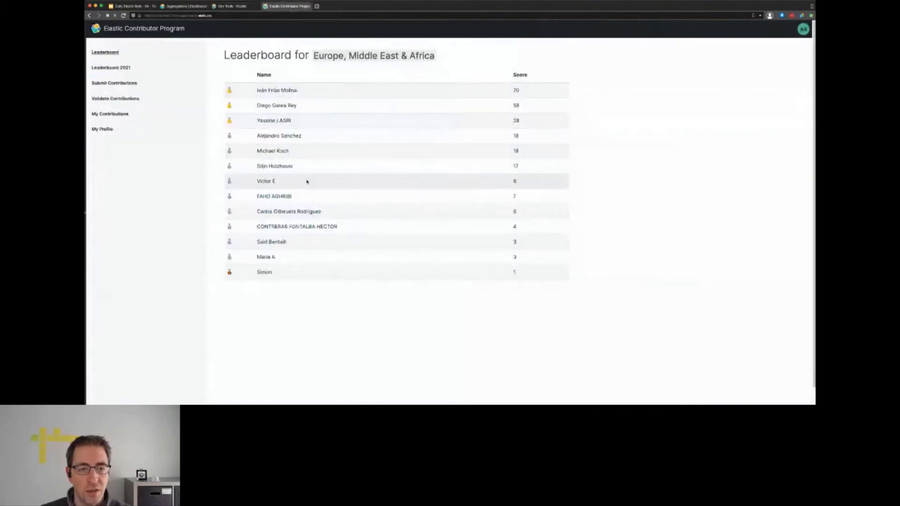
click(230, 6)
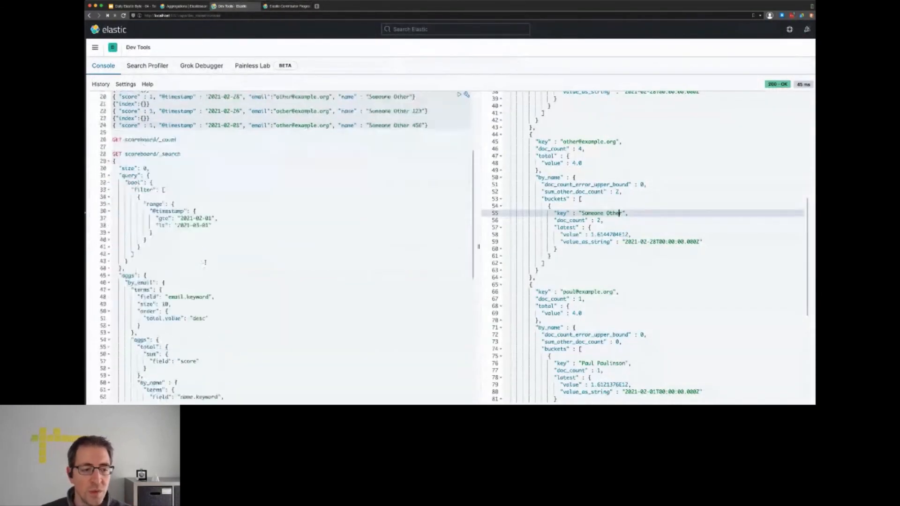
scroll(down, 3)
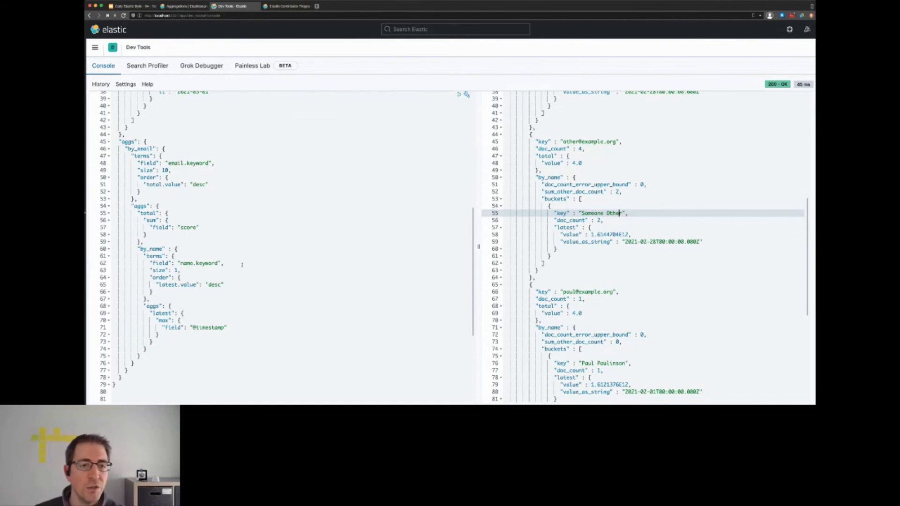
click(185, 5)
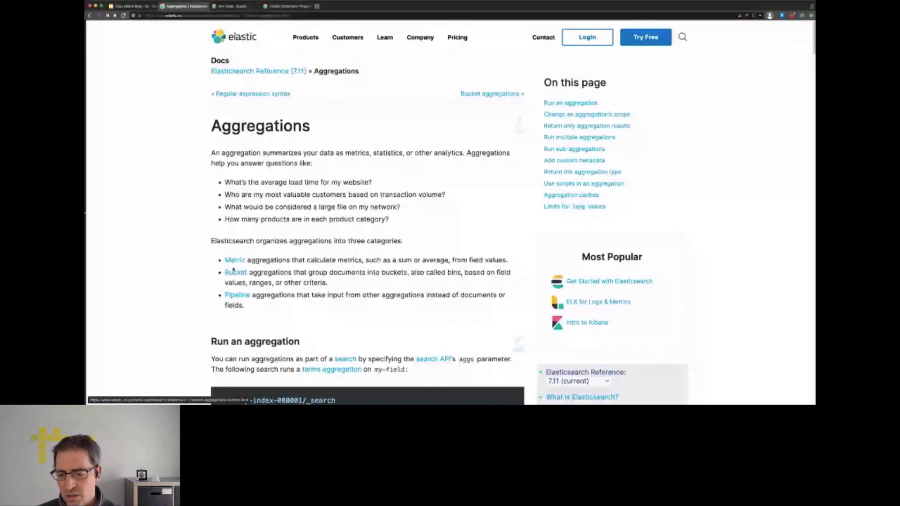
Step: Scroll the Aggregations reference page down to the metrics aggregation types list
scroll(down, 3)
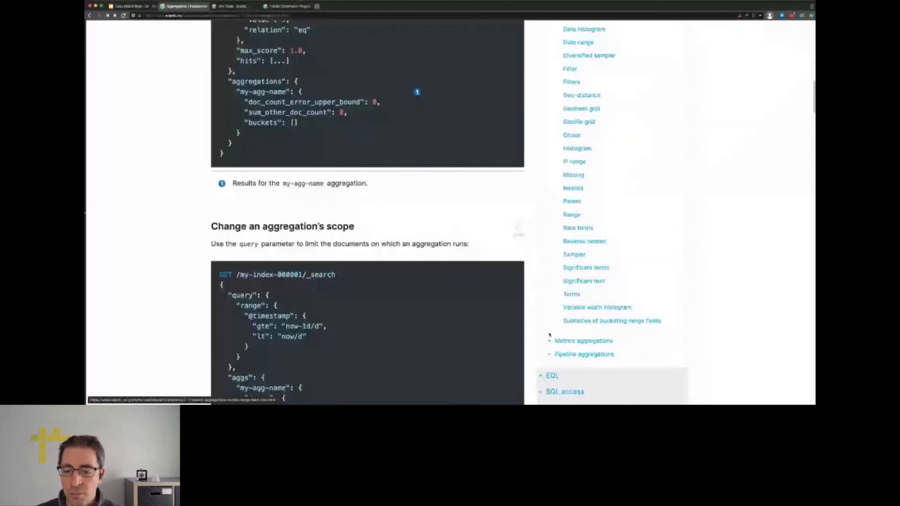
scroll(down, 3)
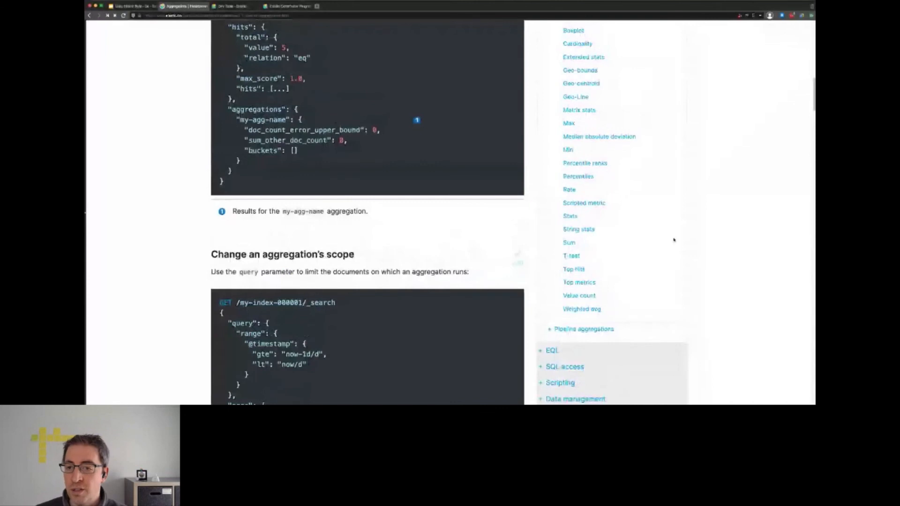